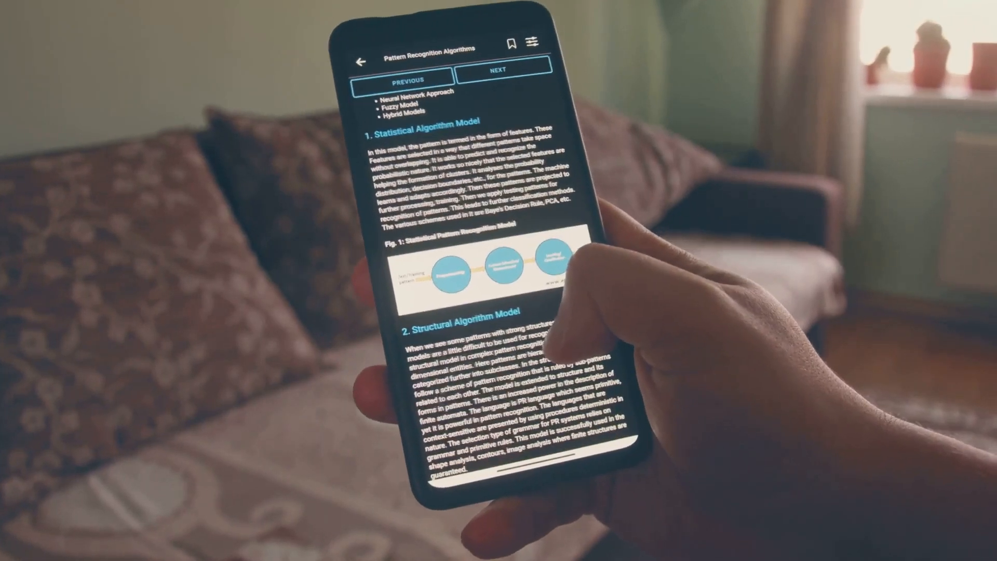
scroll(down, 3)
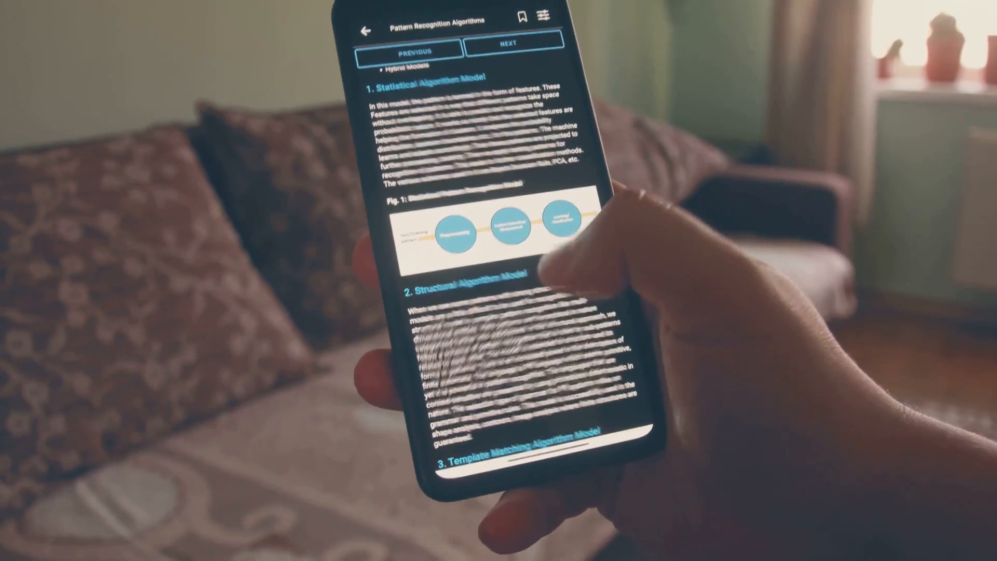